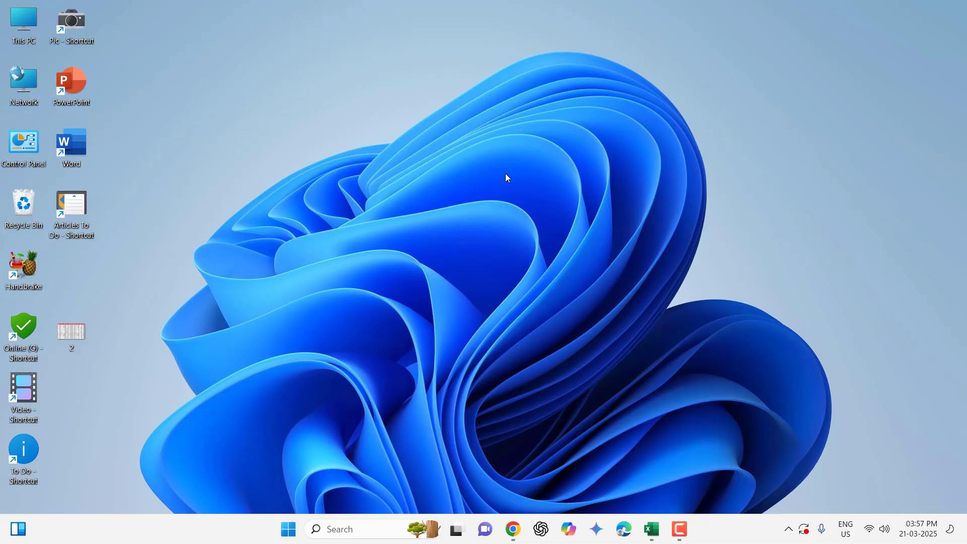
pyautogui.moveTo(129, 321)
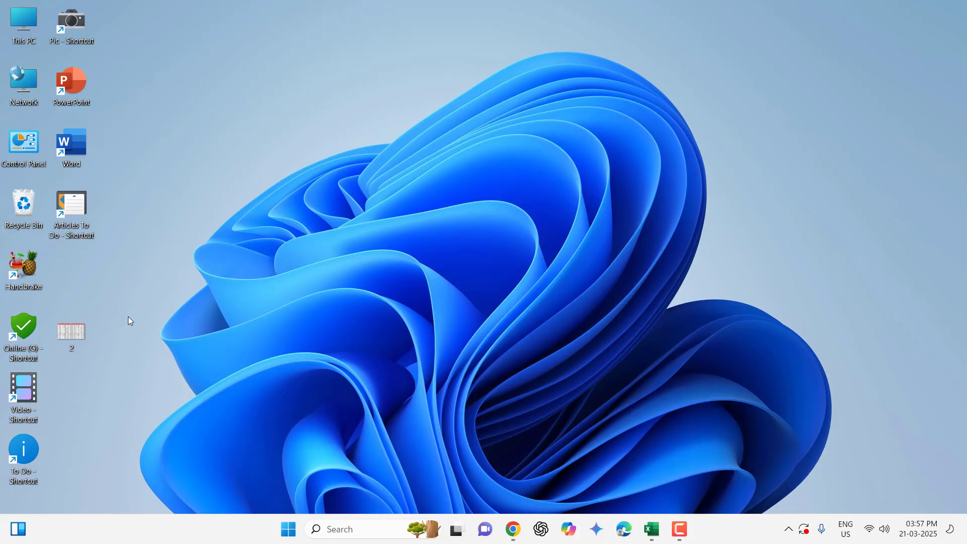
# Open the desktop image 2.png to view its two item tables in Photos.
pyautogui.doubleClick(70, 333)
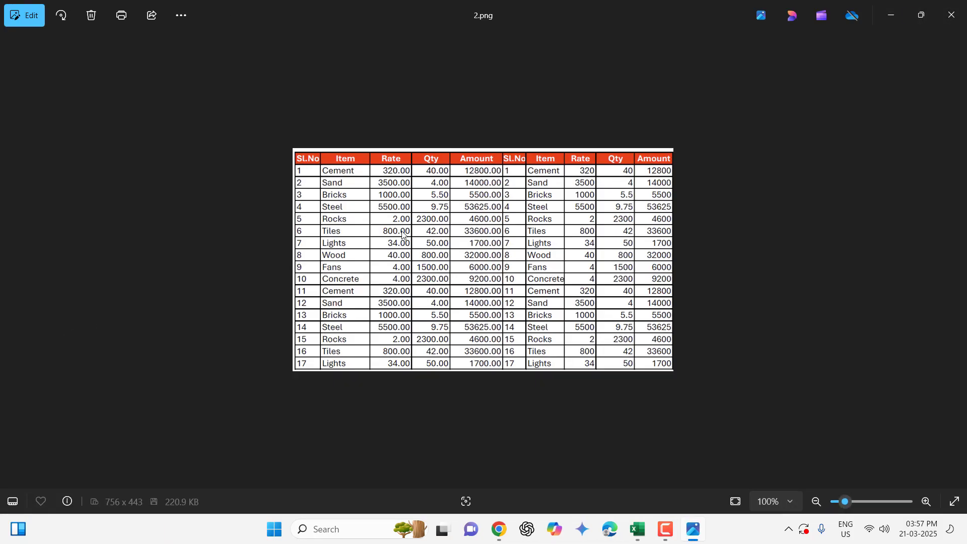
pyautogui.moveTo(920, 11)
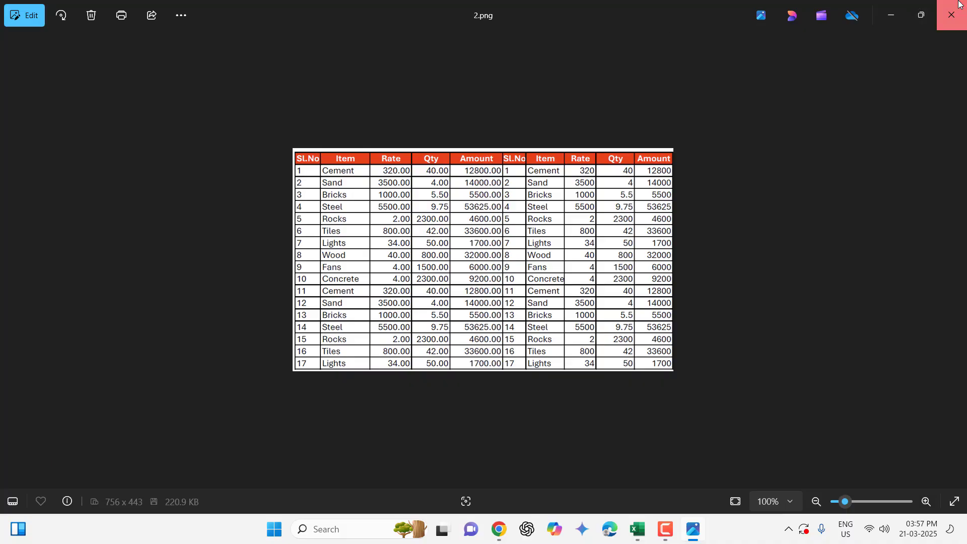
# Close the Photos window showing 2.png.
pyautogui.click(952, 14)
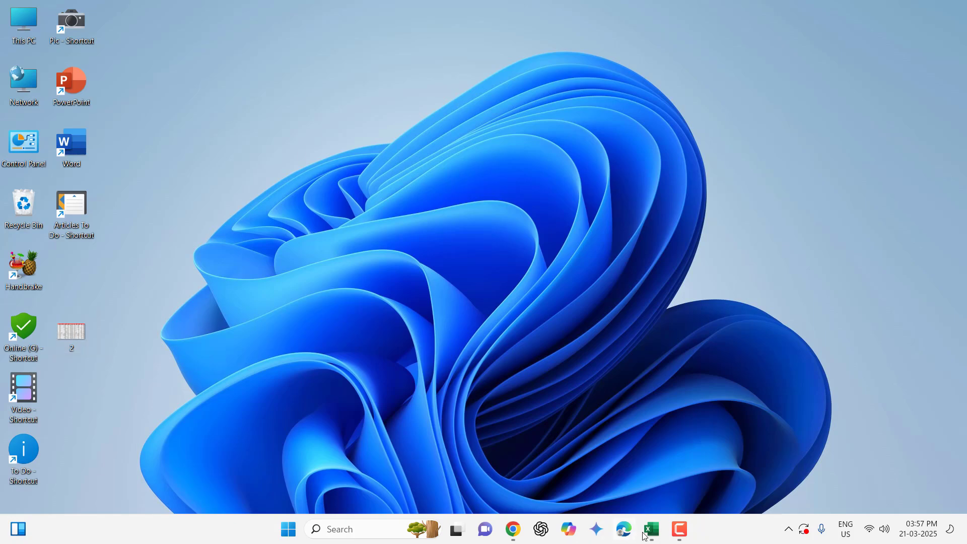
# Import the desktop image 2 into Excel using Data > From Picture > Picture From File.
pyautogui.click(650, 529)
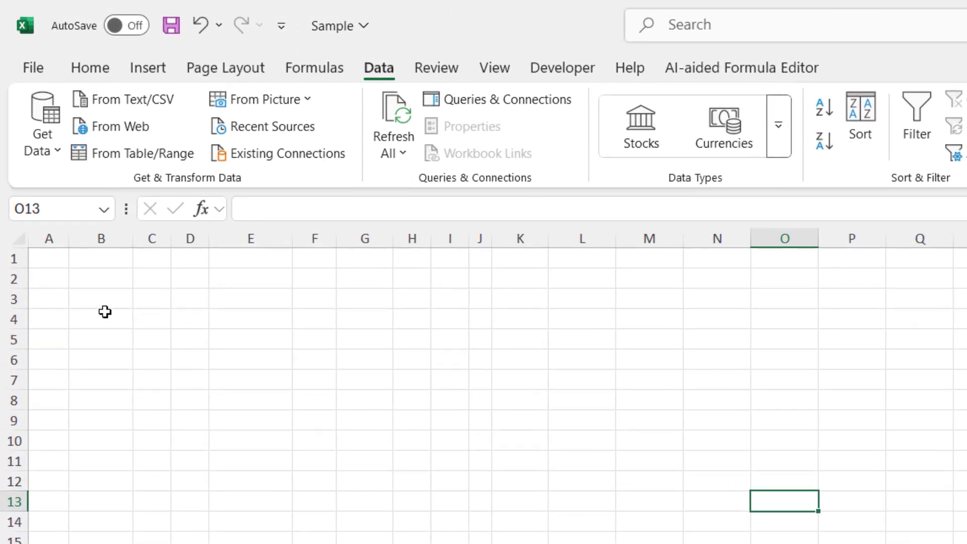
pyautogui.moveTo(382, 74)
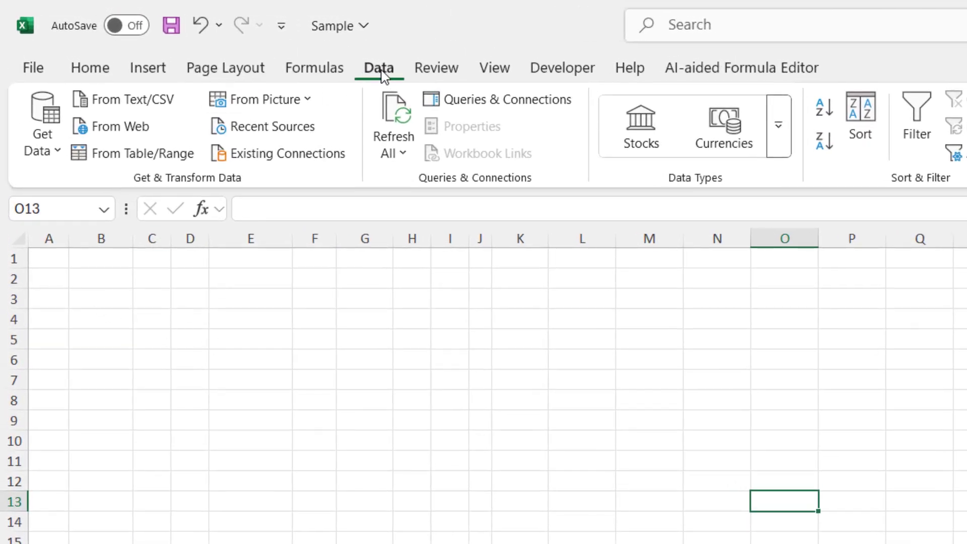
pyautogui.moveTo(335, 94)
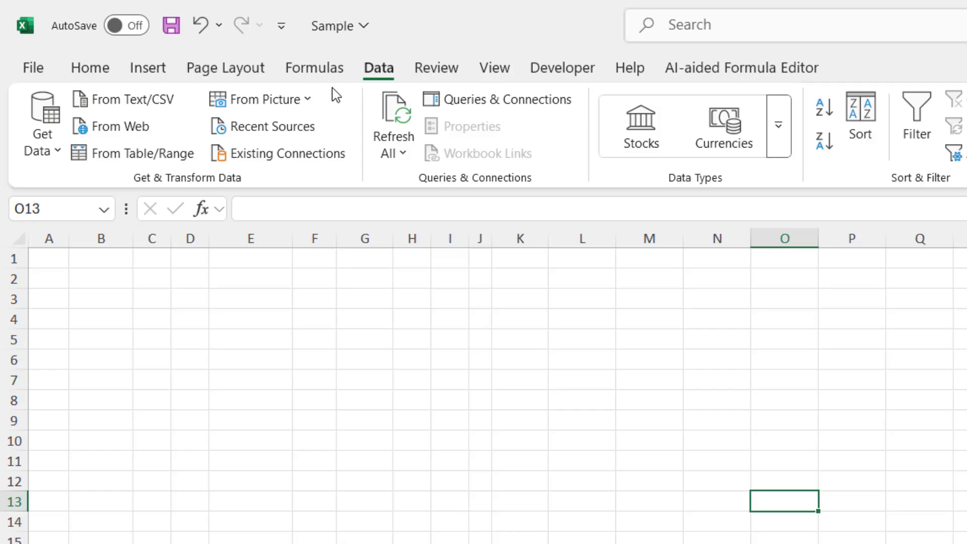
pyautogui.moveTo(266, 99)
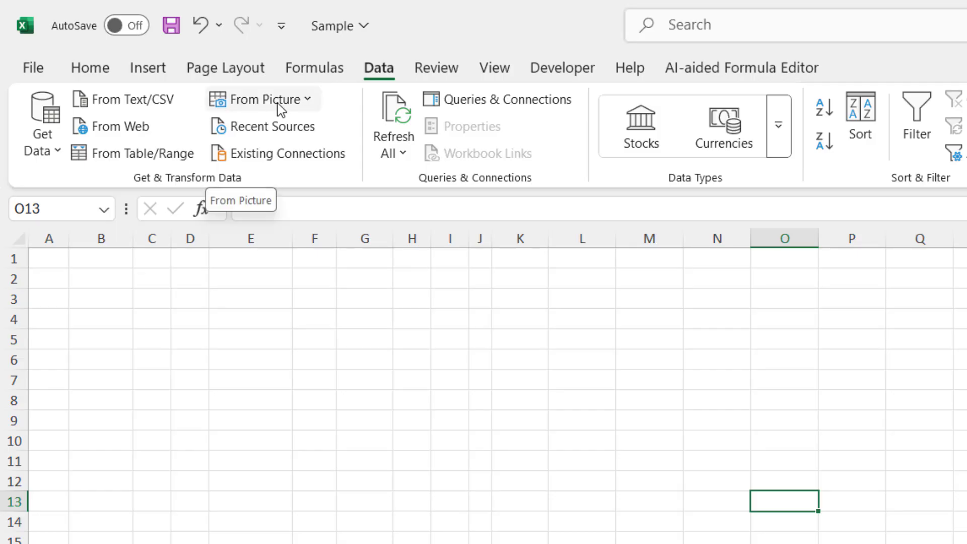
pyautogui.moveTo(242, 99)
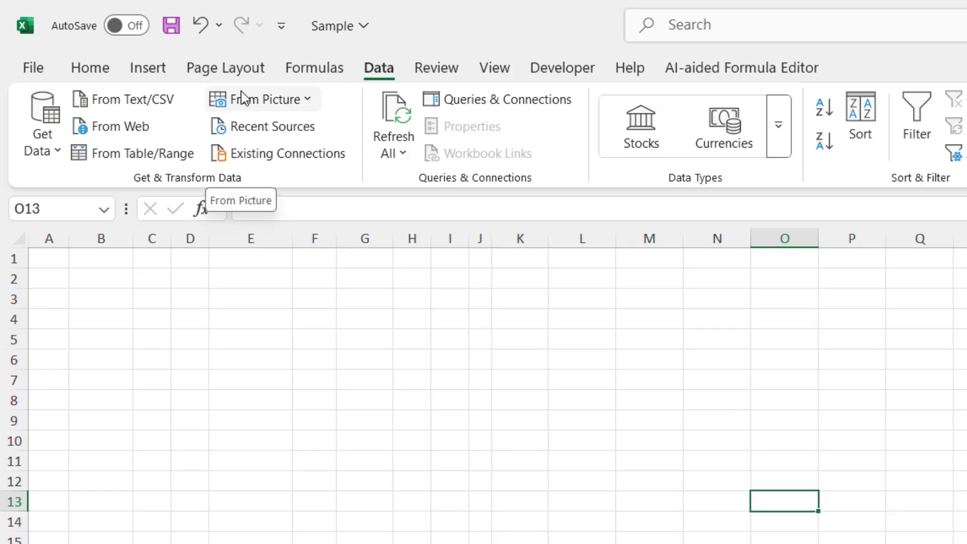
pyautogui.moveTo(303, 106)
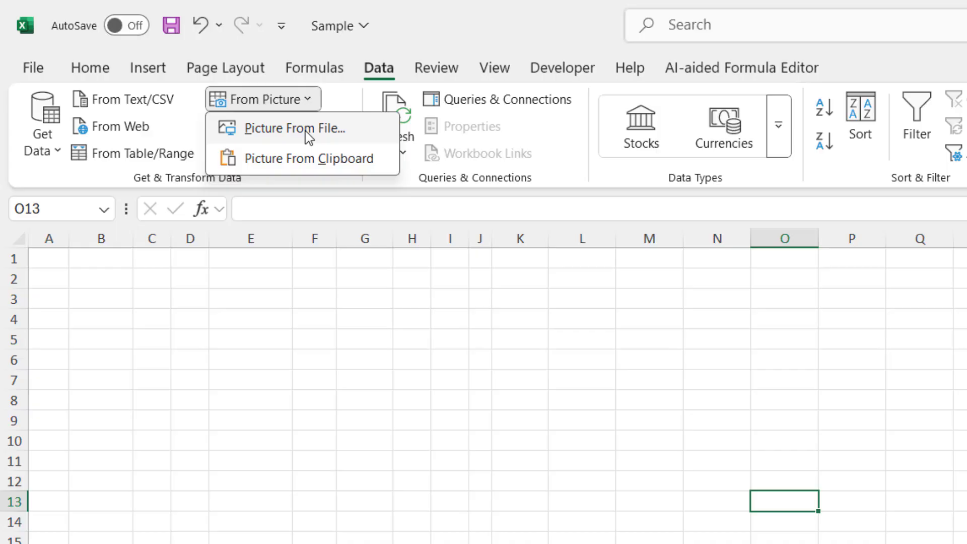
pyautogui.click(296, 128)
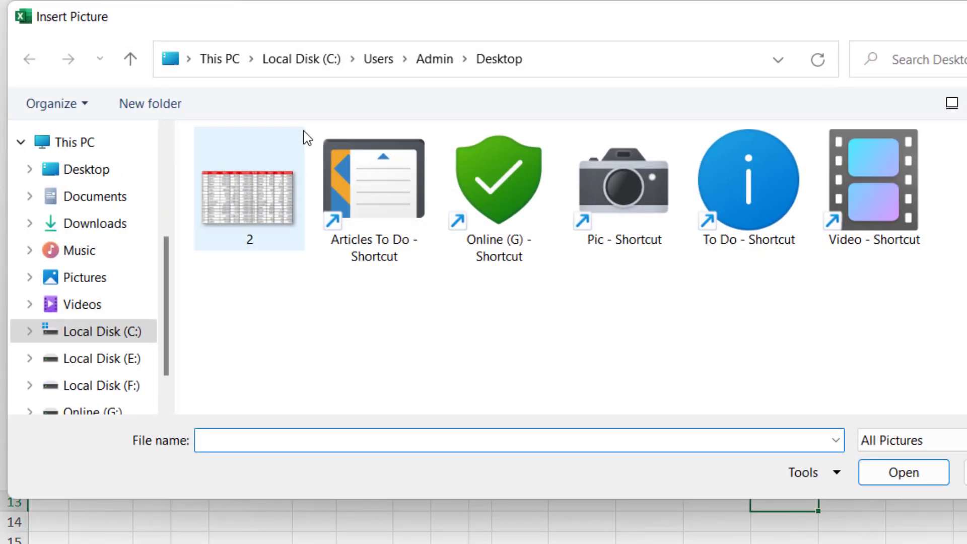
pyautogui.click(249, 189)
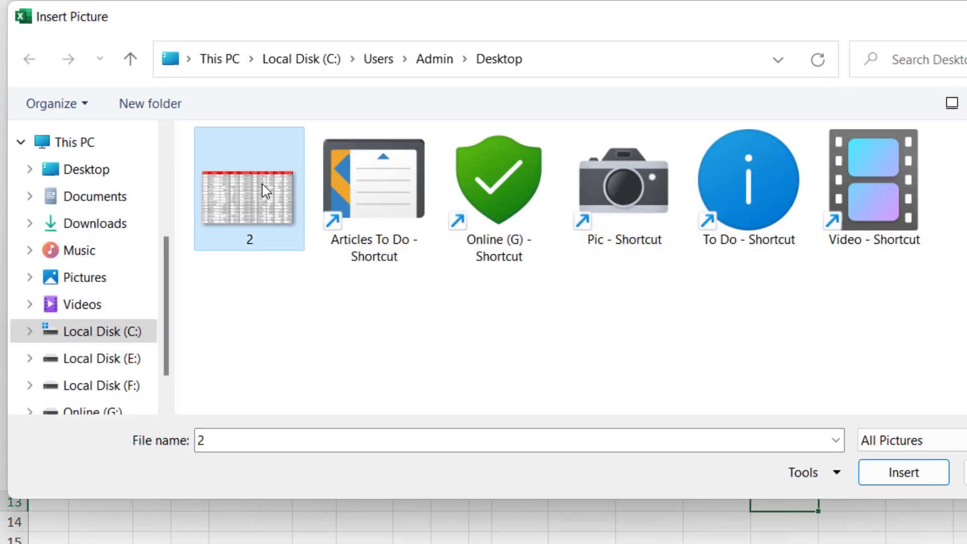
pyautogui.click(902, 472)
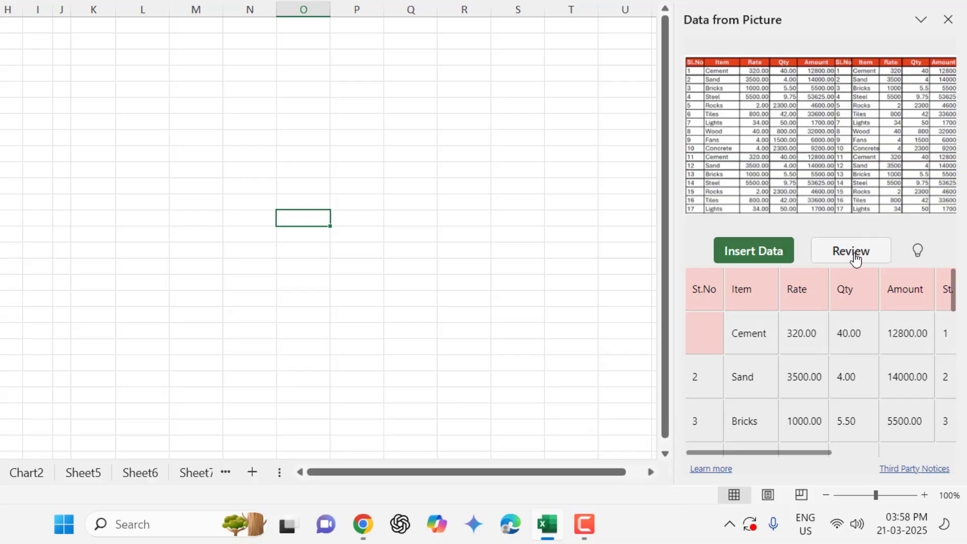
# Correct the misread 'St.No' header text to 'Sl.No' in the review pane.
pyautogui.click(850, 251)
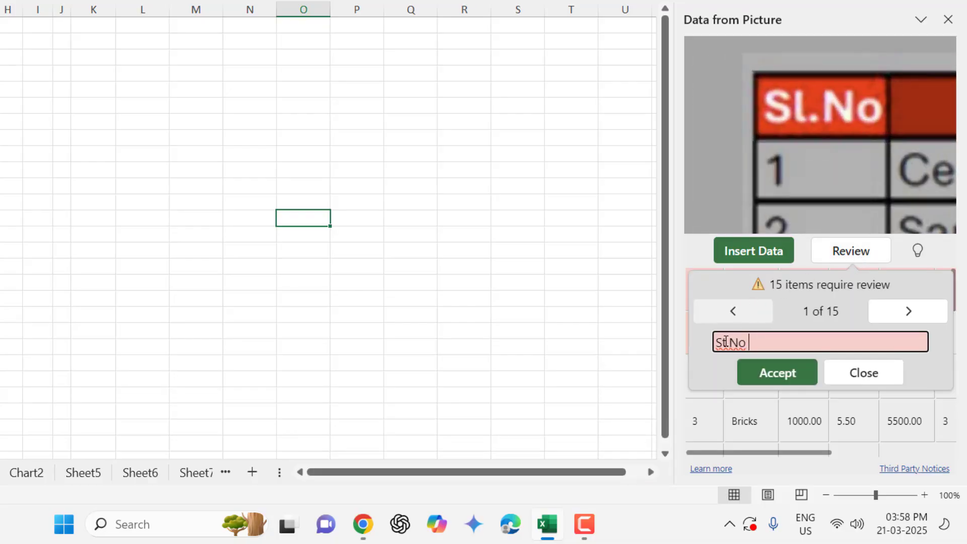
pyautogui.write('St.No')
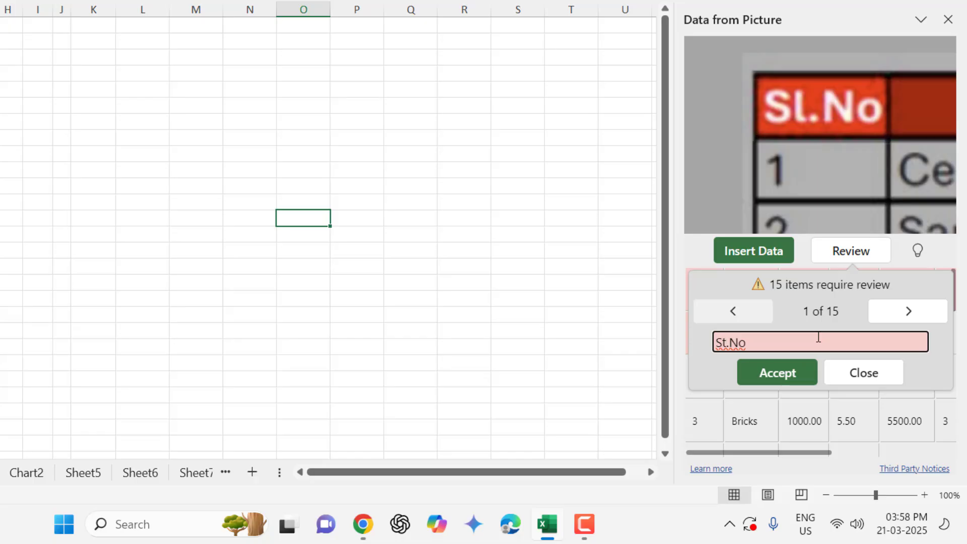
pyautogui.press('Backspace')
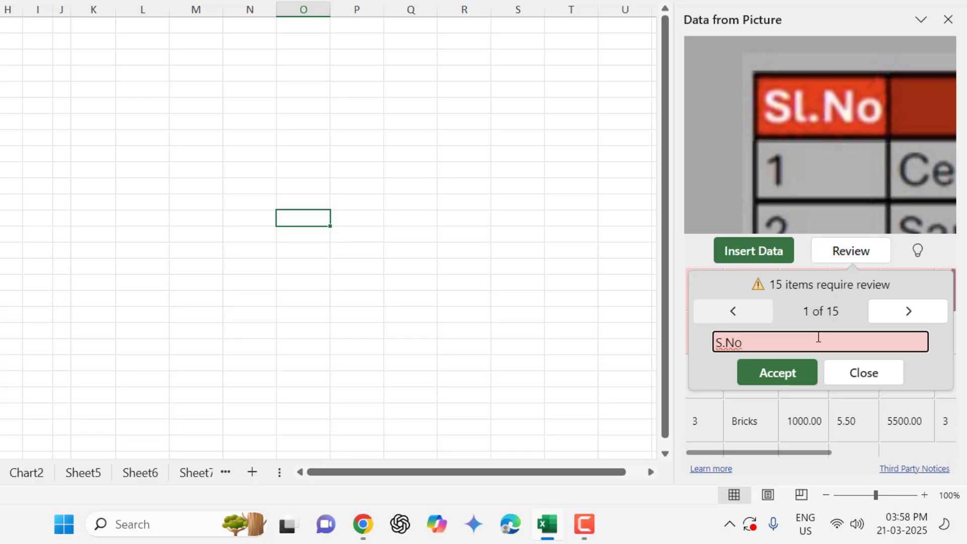
pyautogui.write('Sl.No')
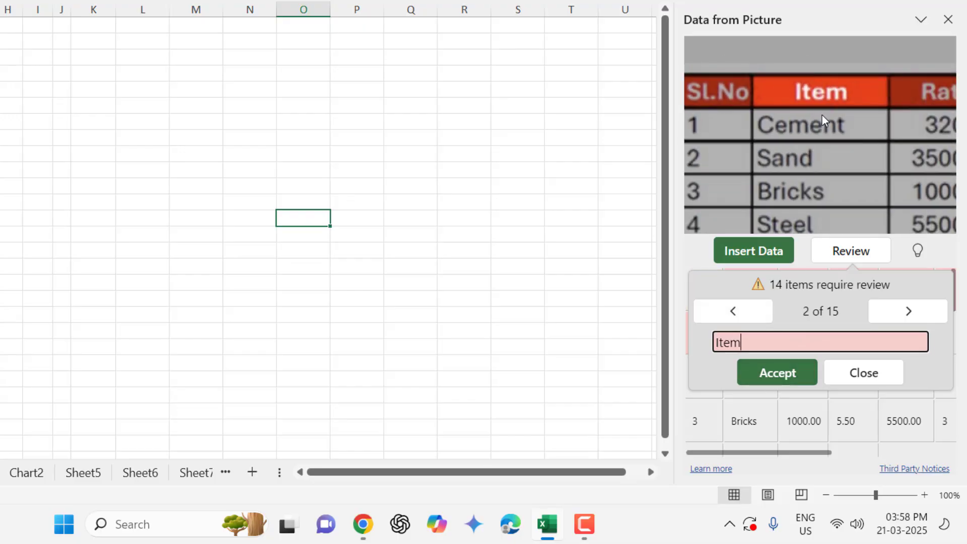
pyautogui.moveTo(777, 371)
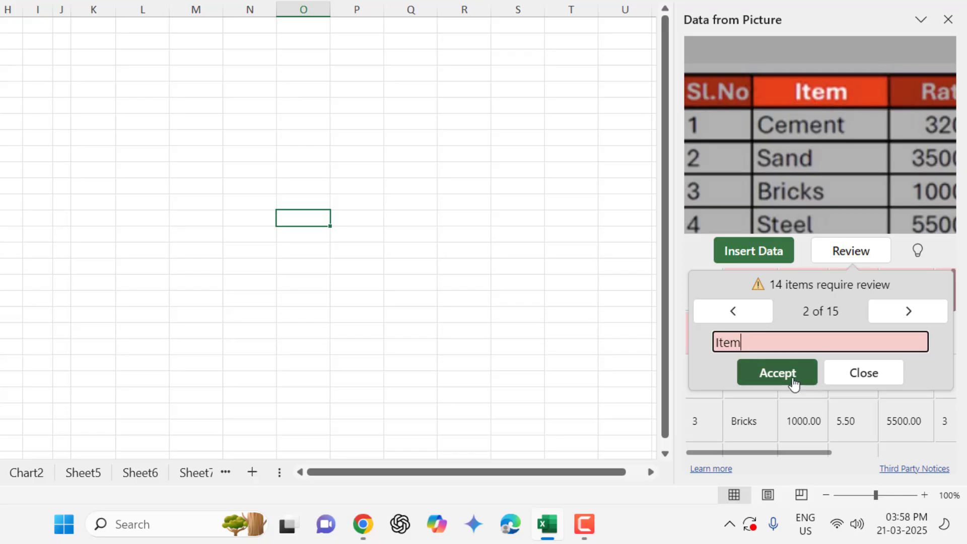
# Set header to 'Sl. No' and accept Item, Qty, Rate, Steel, 800, 320.00, 1000.00.
pyautogui.click(776, 373)
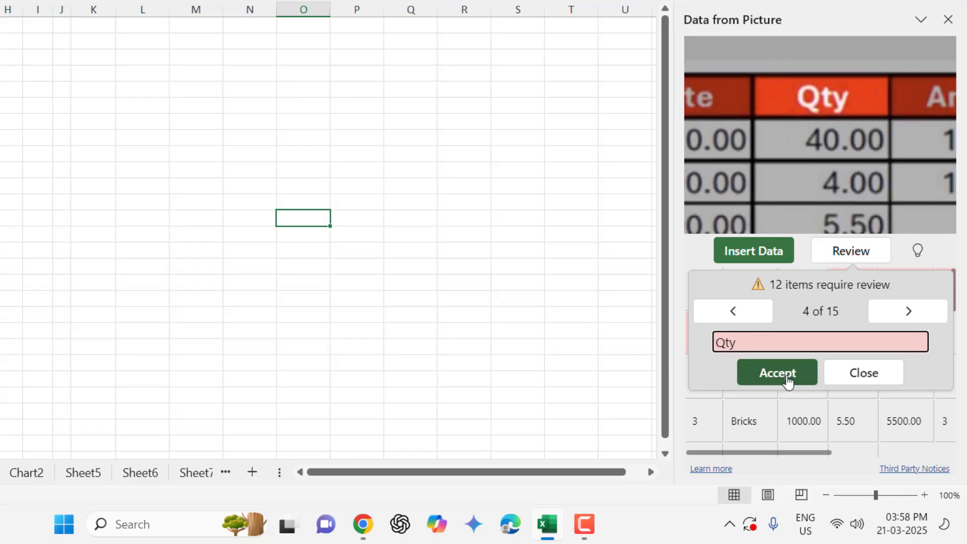
pyautogui.click(777, 372)
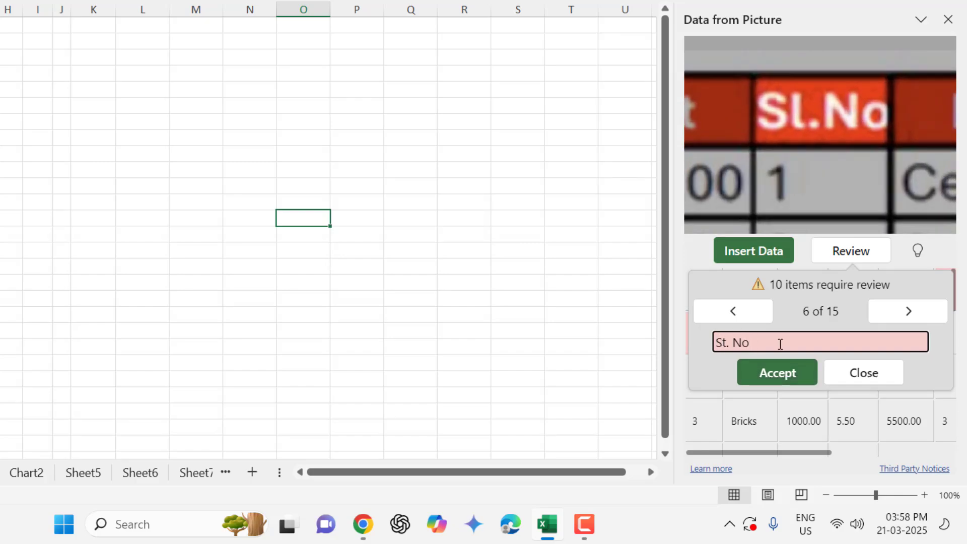
pyautogui.write('Sl. No')
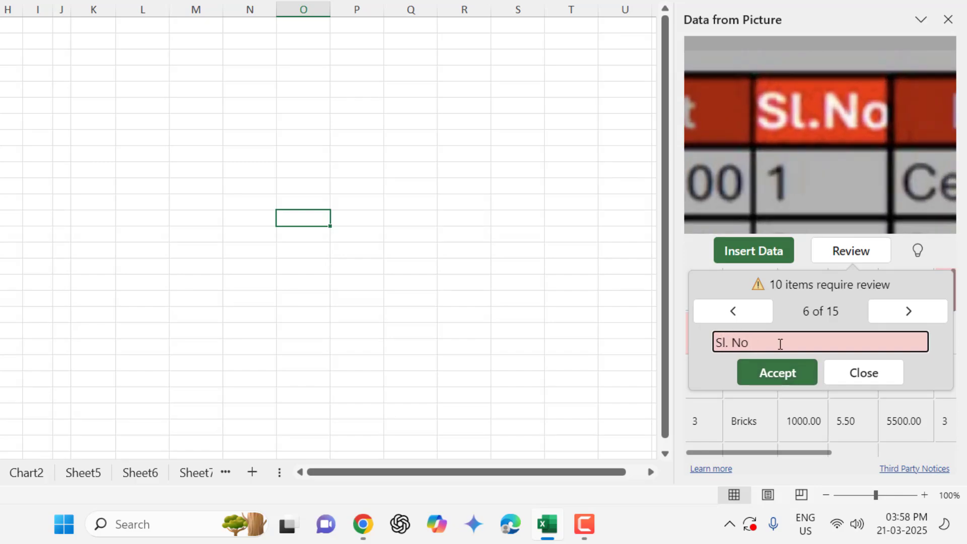
pyautogui.moveTo(828, 268)
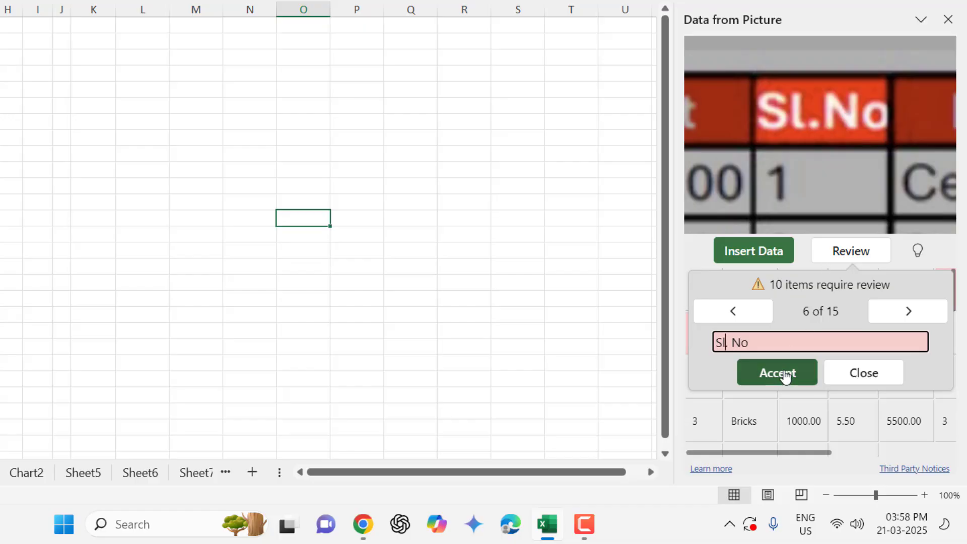
pyautogui.click(777, 372)
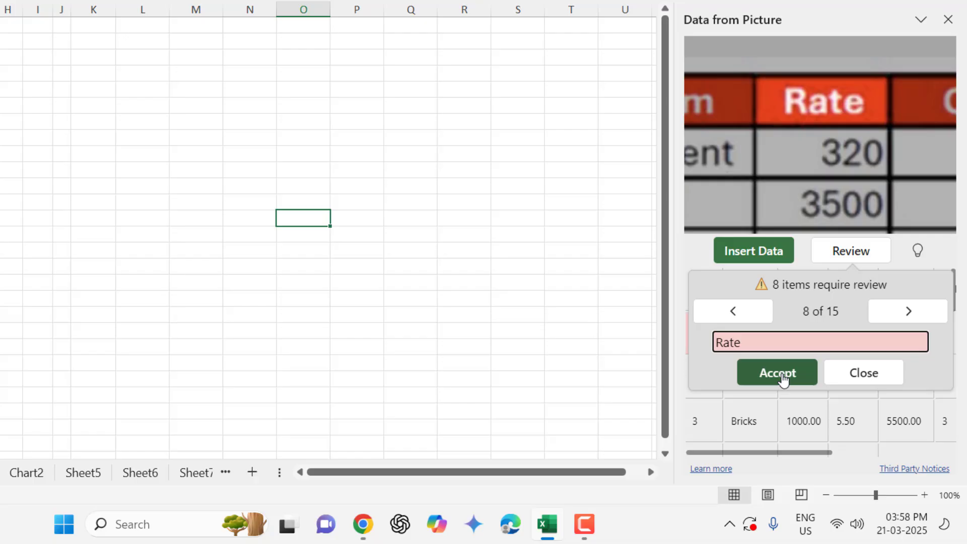
pyautogui.click(778, 372)
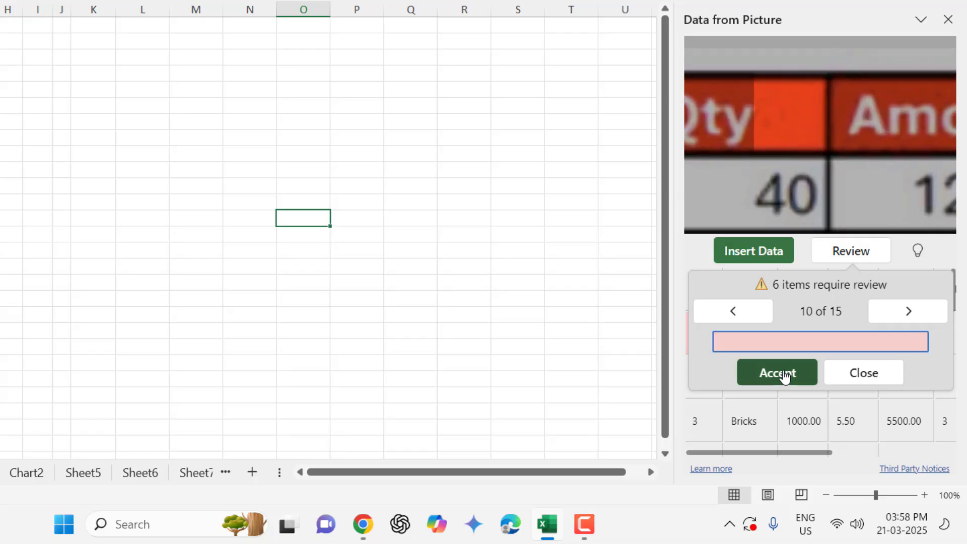
pyautogui.click(777, 372)
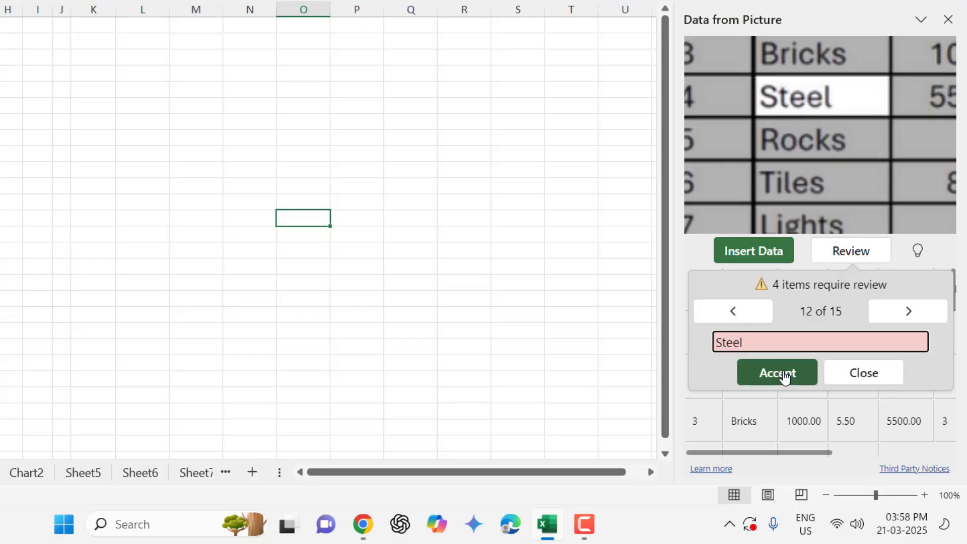
pyautogui.click(778, 372)
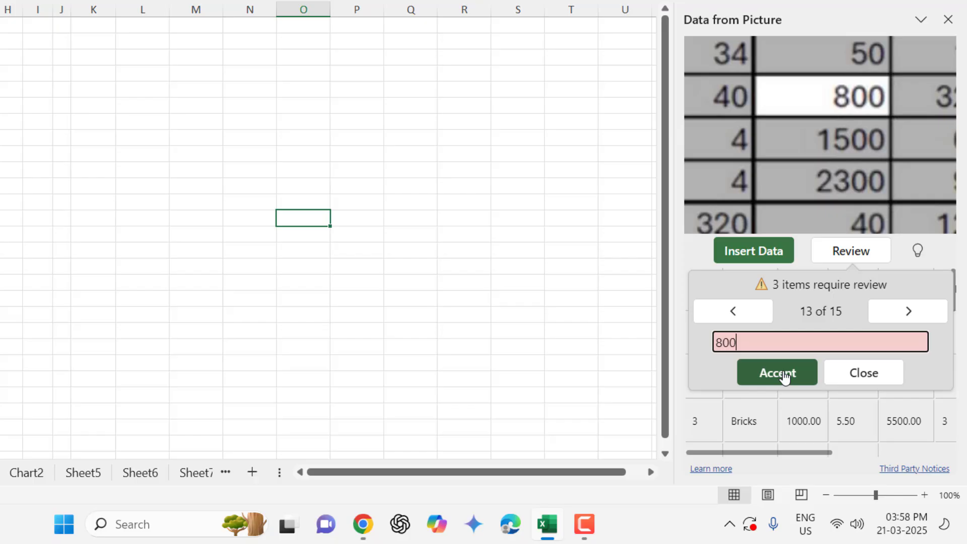
pyautogui.click(777, 373)
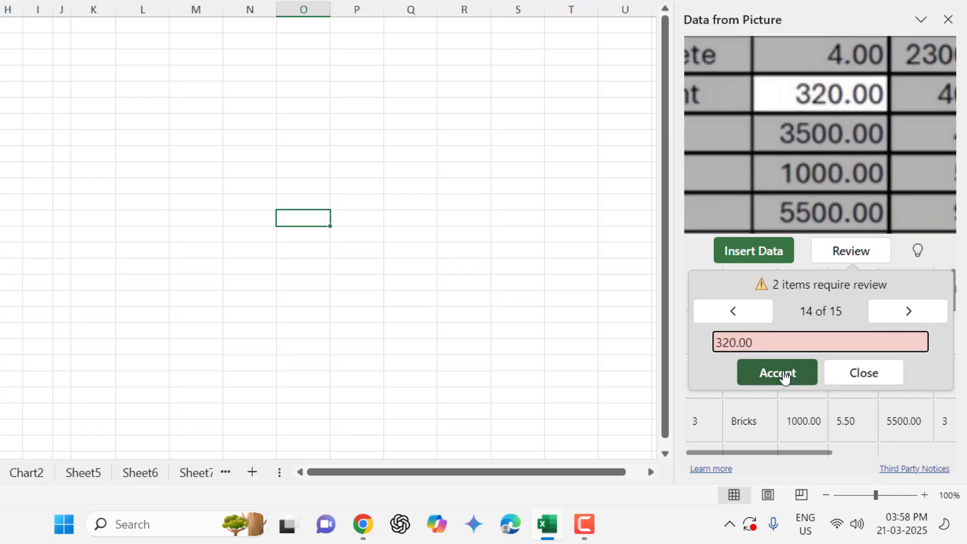
pyautogui.click(776, 373)
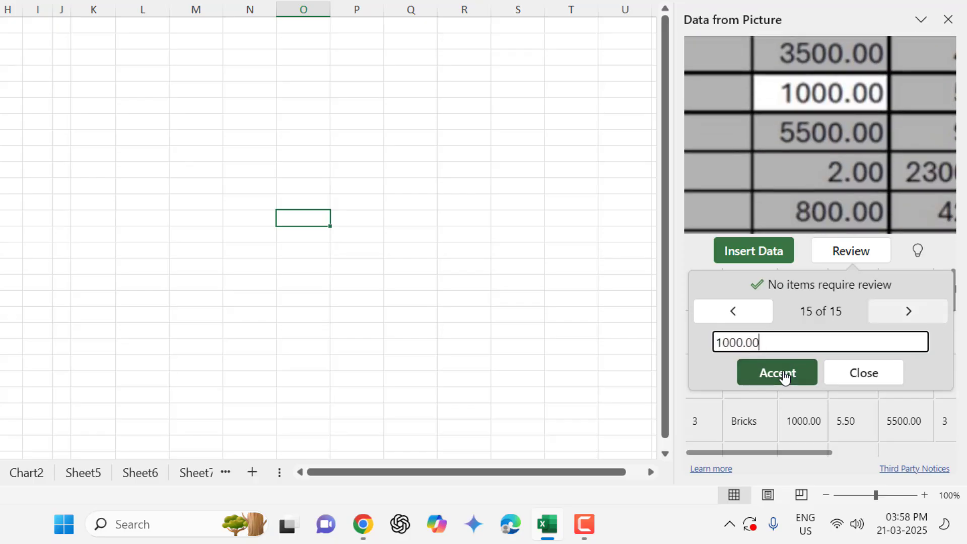
pyautogui.click(777, 372)
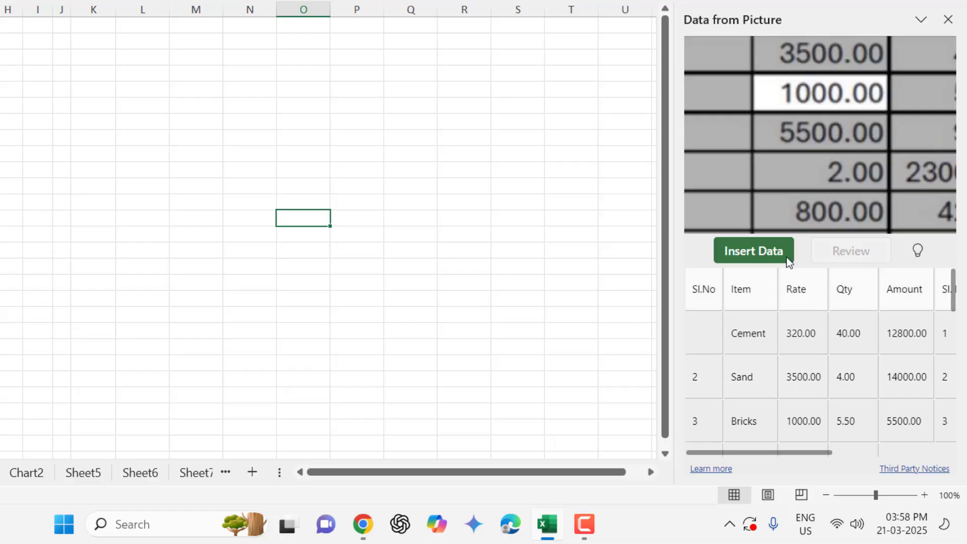
# Insert the extracted tables into Sheet9, confirming despite the accuracy warning.
pyautogui.click(753, 250)
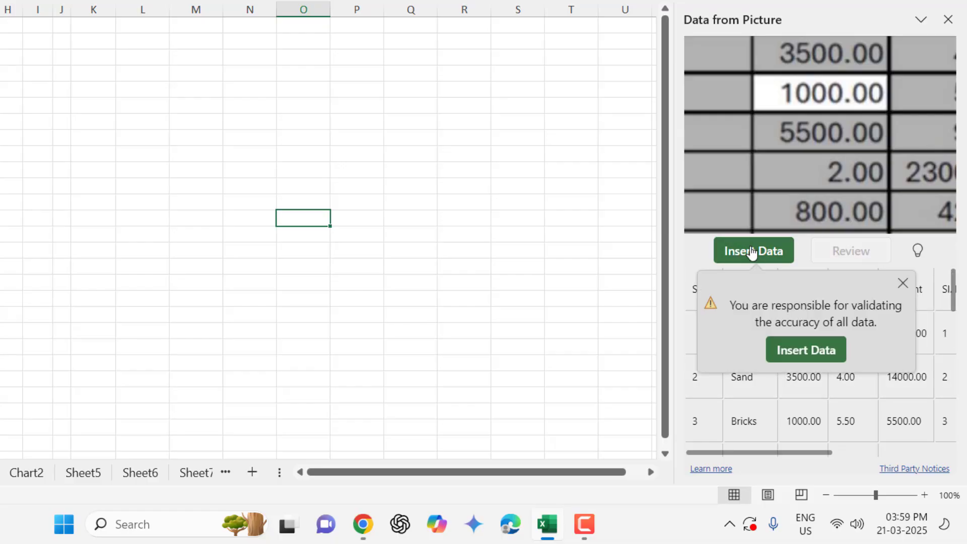
pyautogui.moveTo(727, 316)
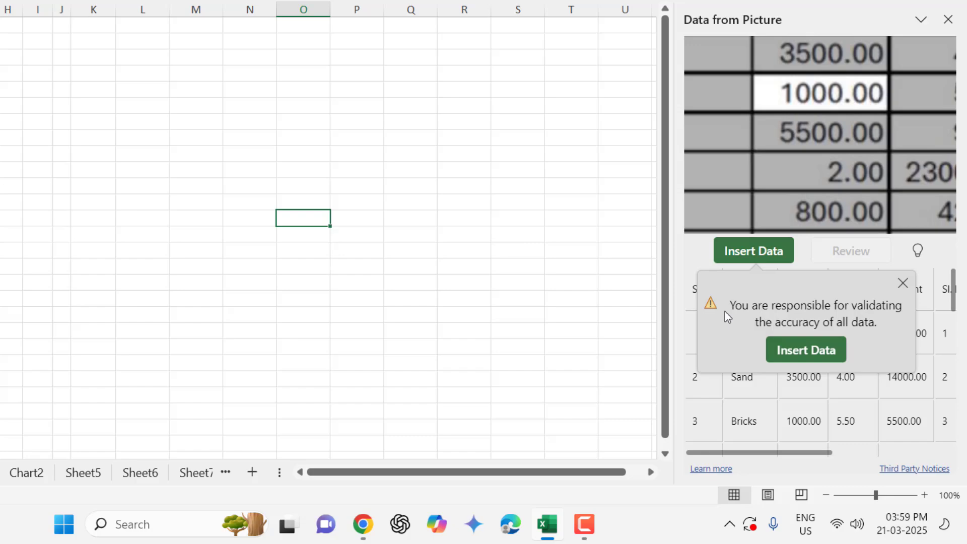
pyautogui.moveTo(825, 339)
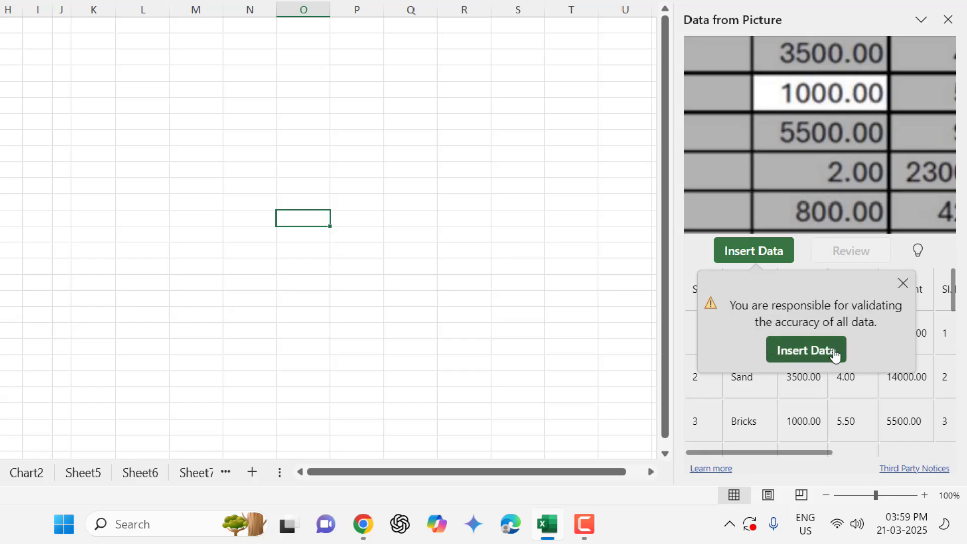
pyautogui.click(806, 350)
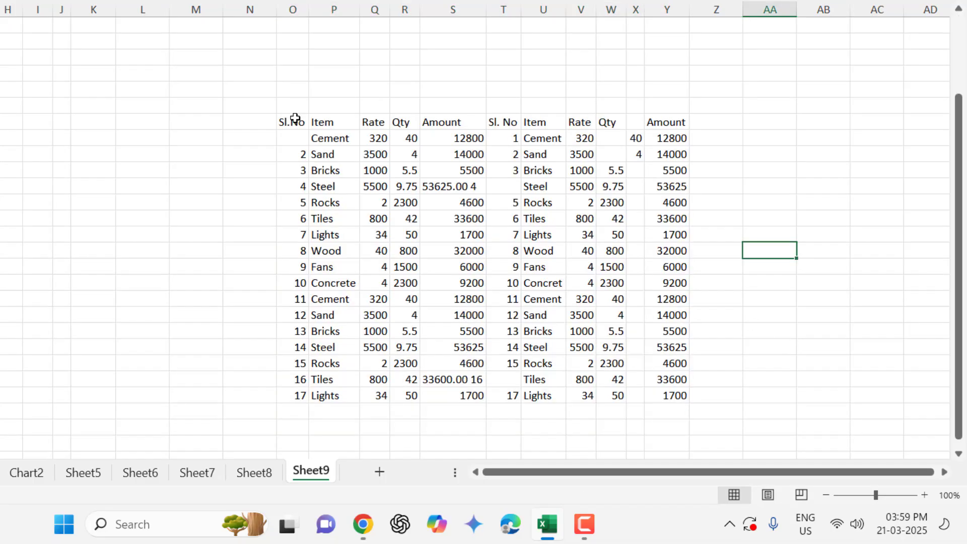
# Move quantities 40 and 4 from X146:X147 into the Qty column at W146.
pyautogui.click(611, 138)
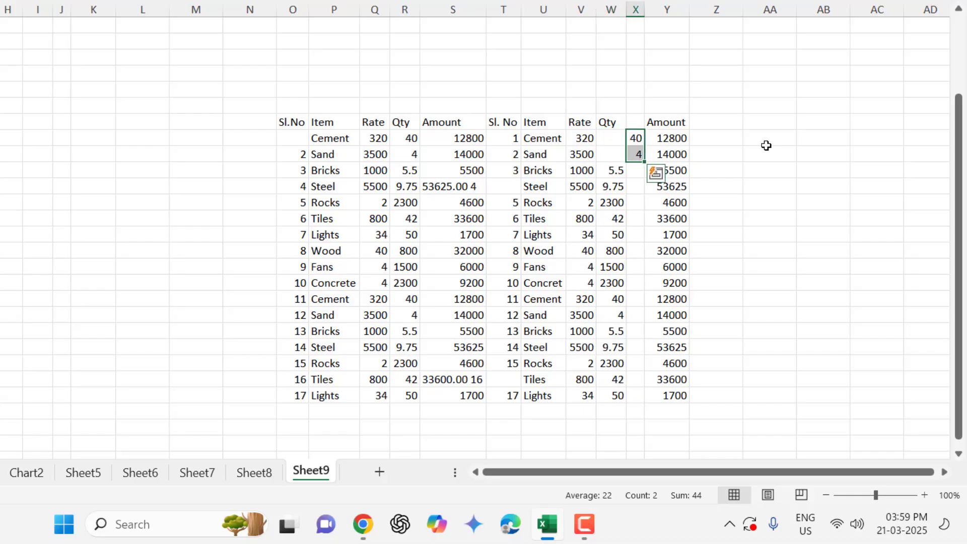
pyautogui.click(611, 138)
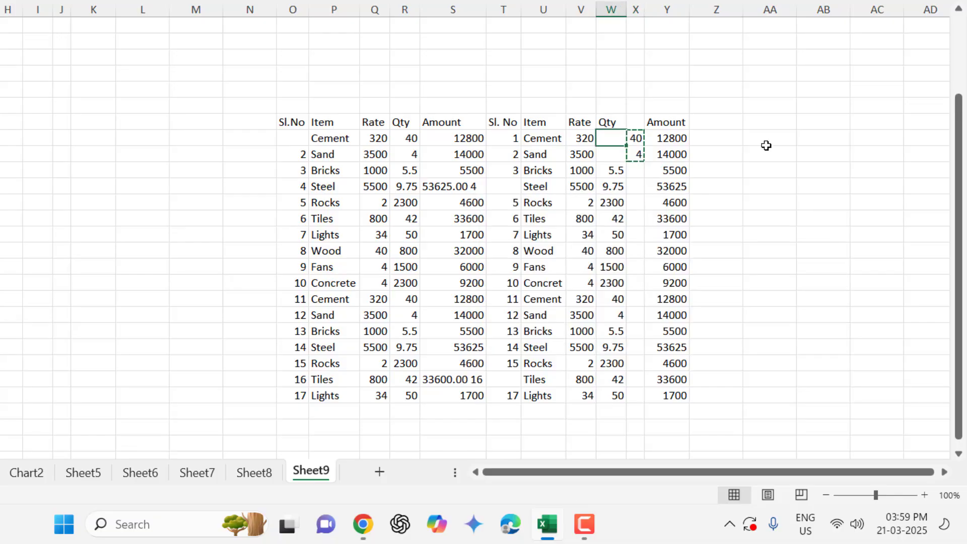
pyautogui.click(503, 186)
pyautogui.write('4')
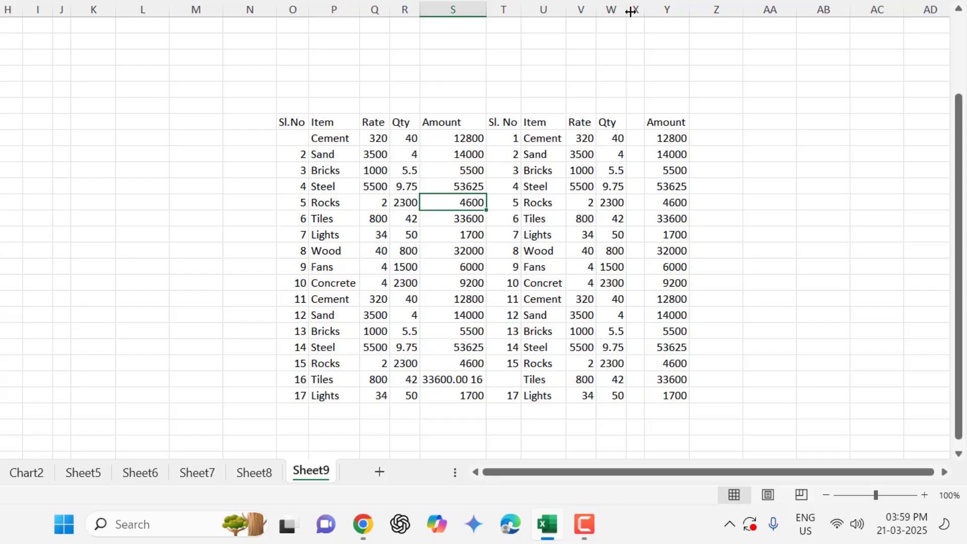
pyautogui.moveTo(535, 332)
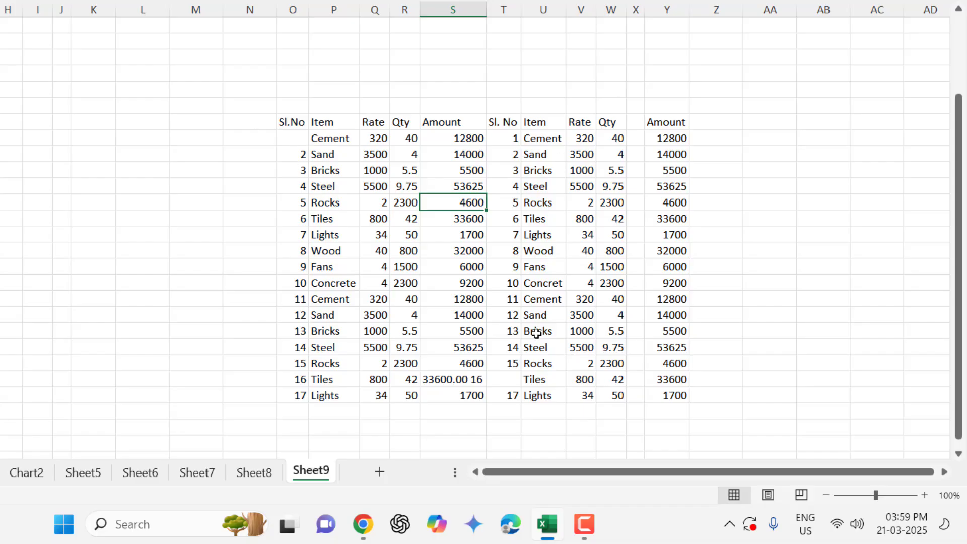
# Split the merged Tiles cell into amount 33600 and serial number 16.
pyautogui.click(453, 396)
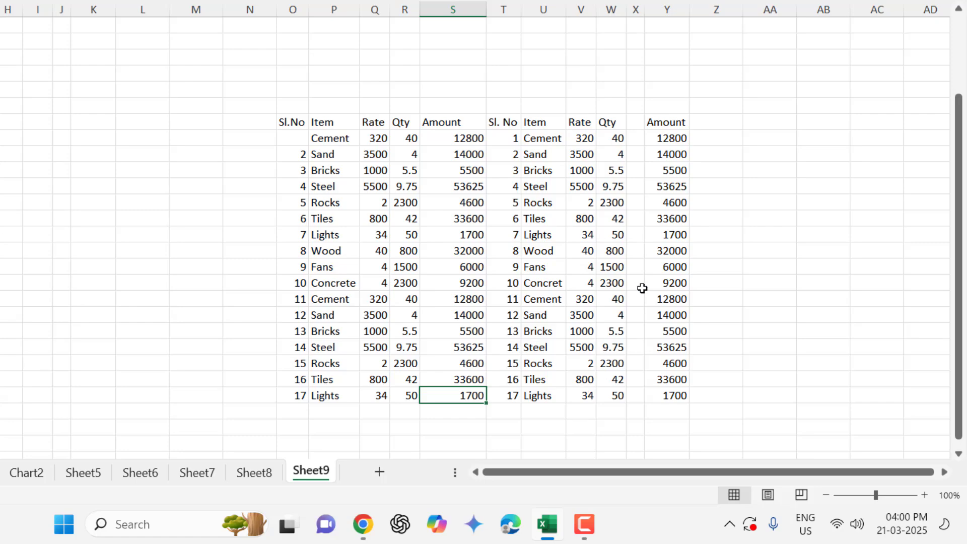
pyautogui.moveTo(584, 526)
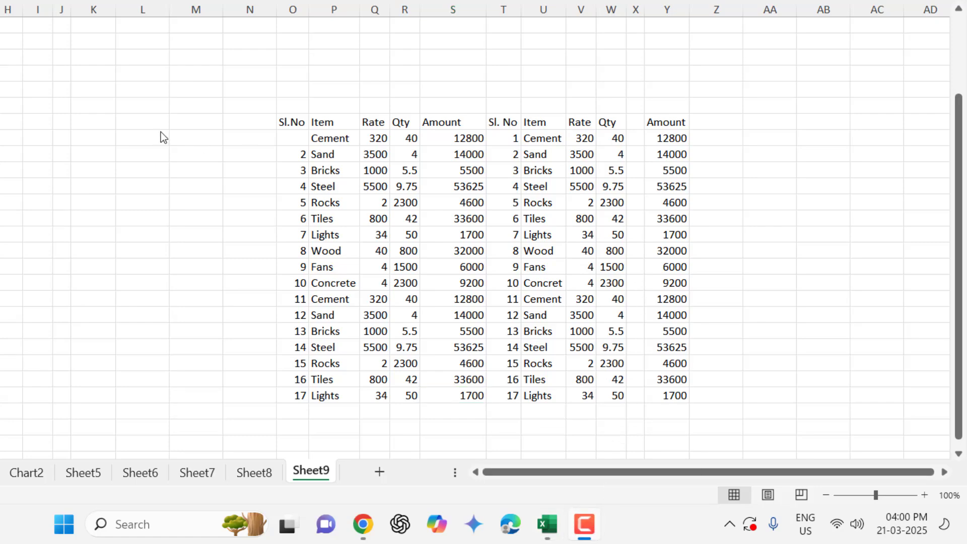
pyautogui.moveTo(253, 43)
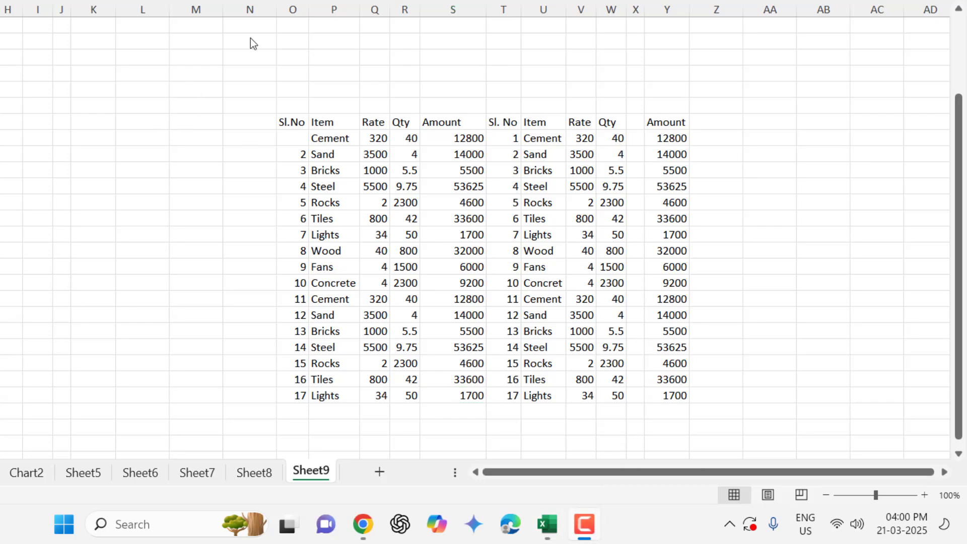